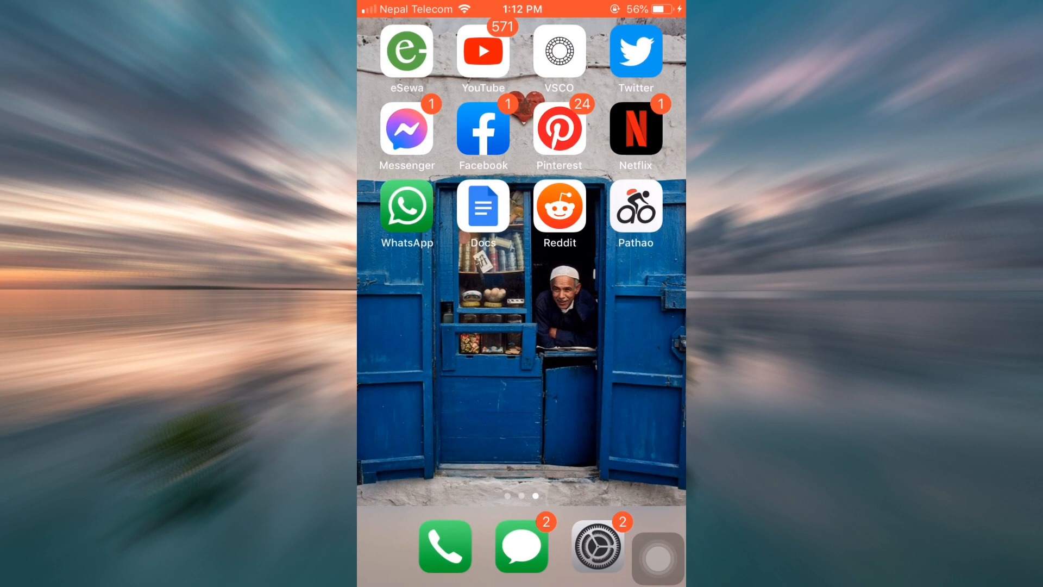
# Swipe across the home screen to reach Chrome and launch it
pyautogui.hscroll(-3)
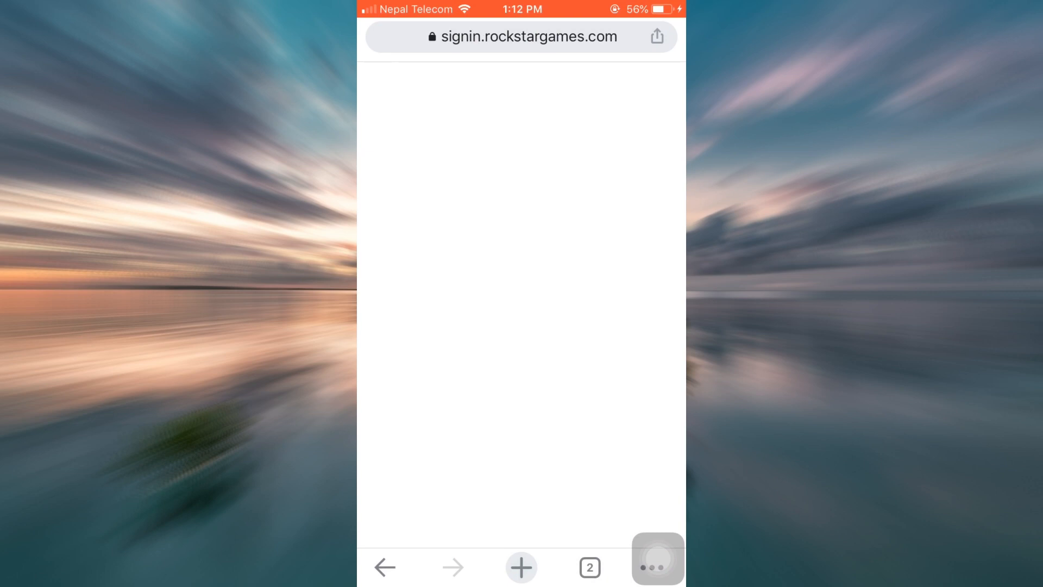
# Search Google for the Rockstar Games site, correcting the 'roclstar' typo
pyautogui.click(528, 37)
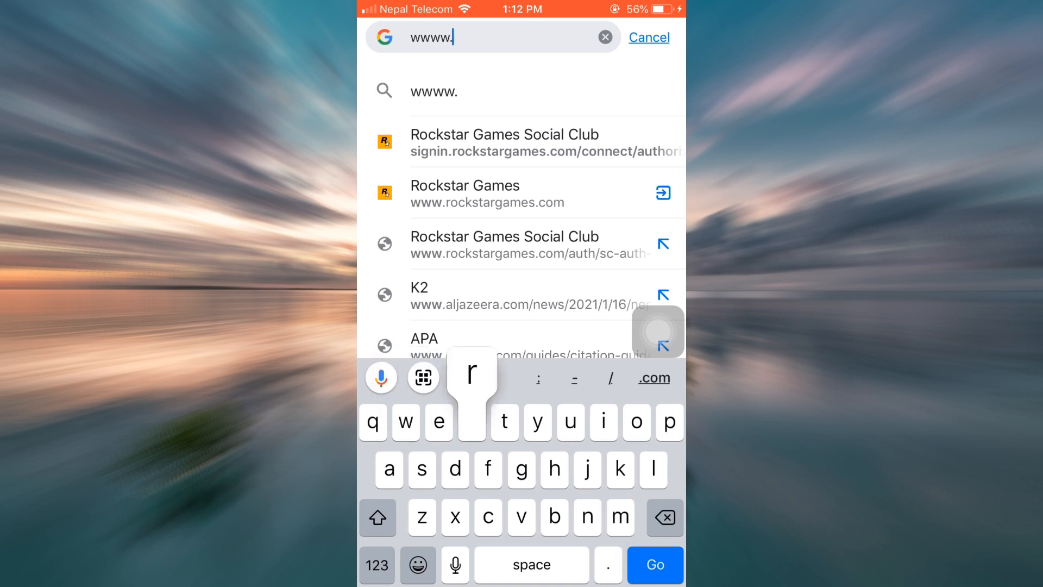
pyautogui.write('roclstar')
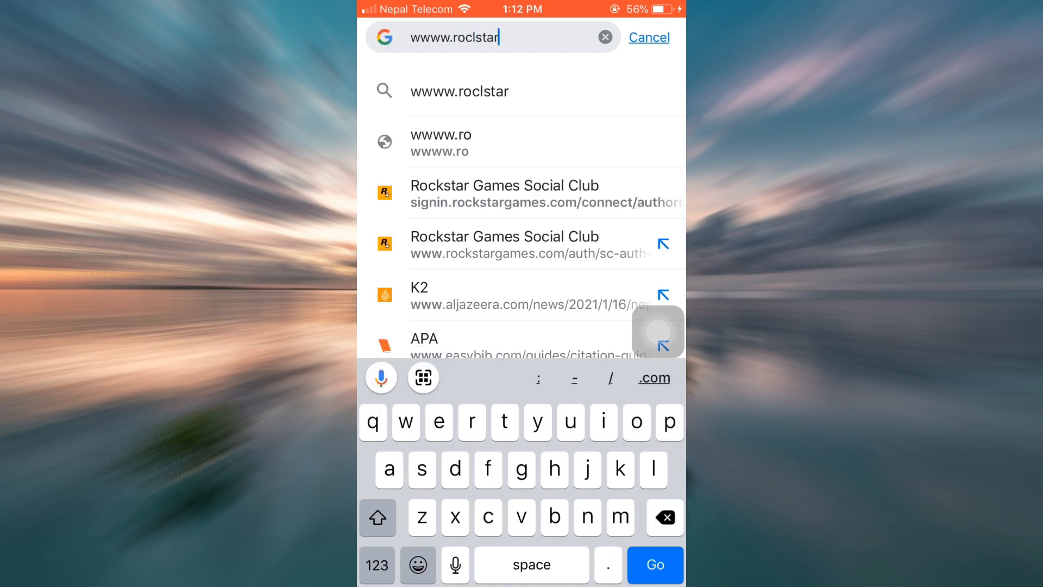
pyautogui.press('Backspace')
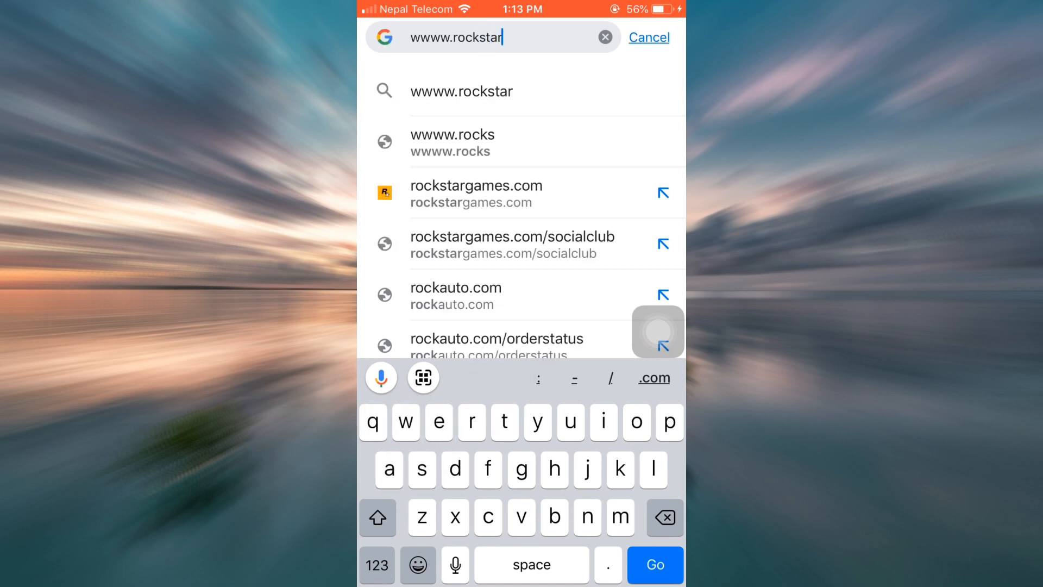
pyautogui.click(512, 244)
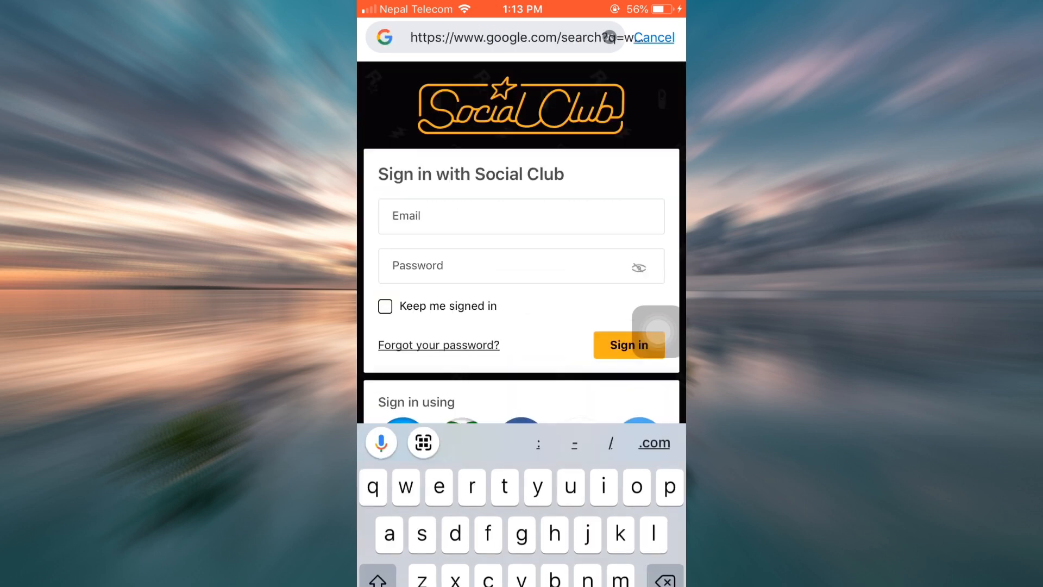
pyautogui.click(658, 37)
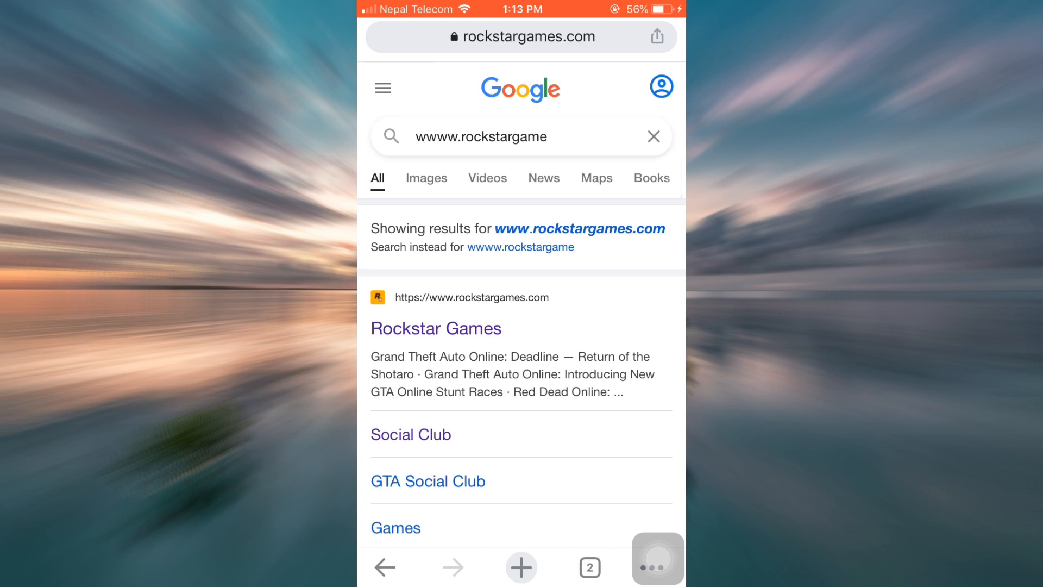
# Open the official Rockstar Games site and choose Sign In from the profile menu
pyautogui.click(435, 328)
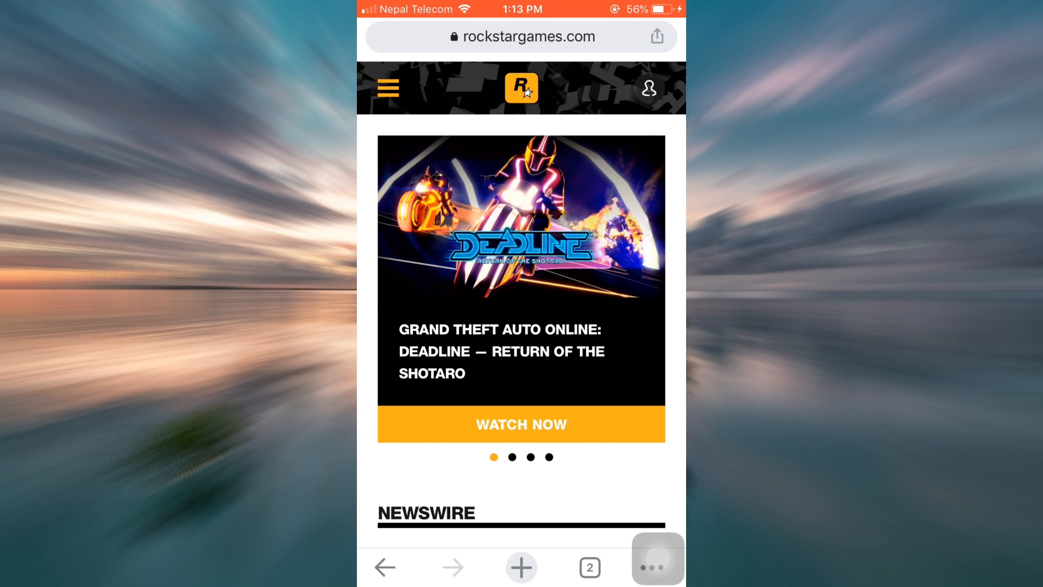
pyautogui.click(650, 89)
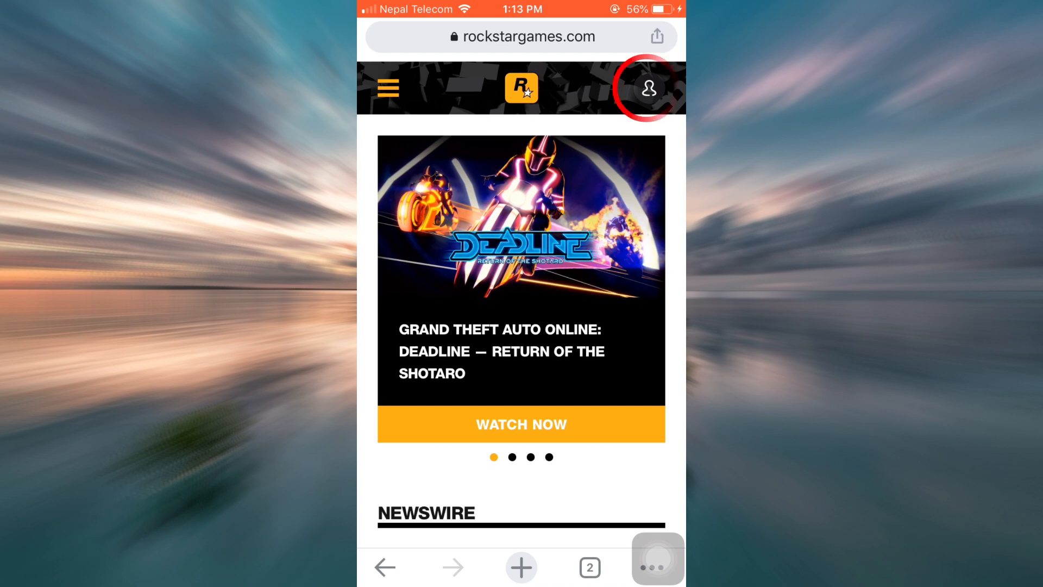
pyautogui.click(651, 88)
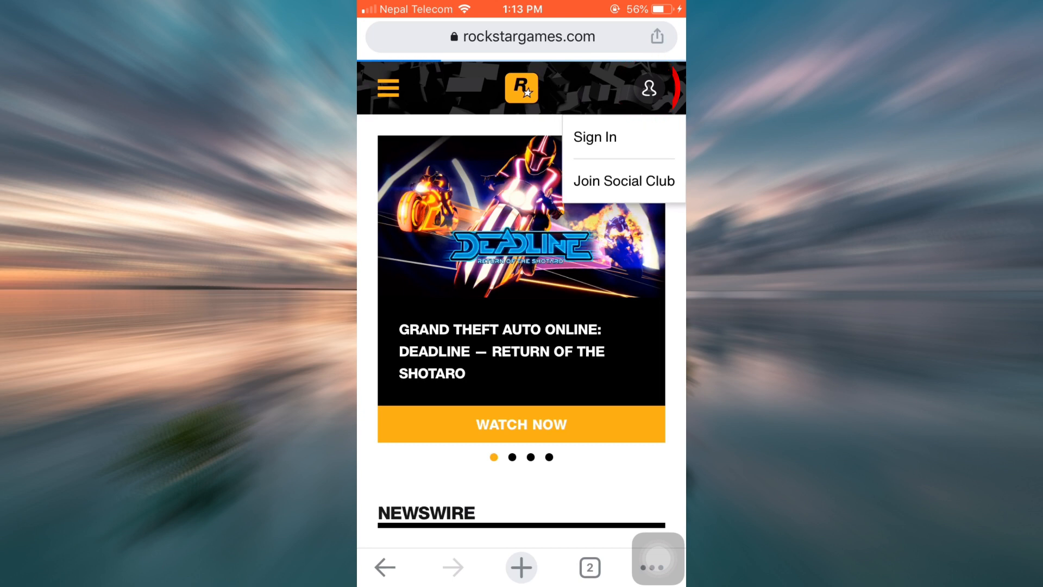
pyautogui.click(594, 137)
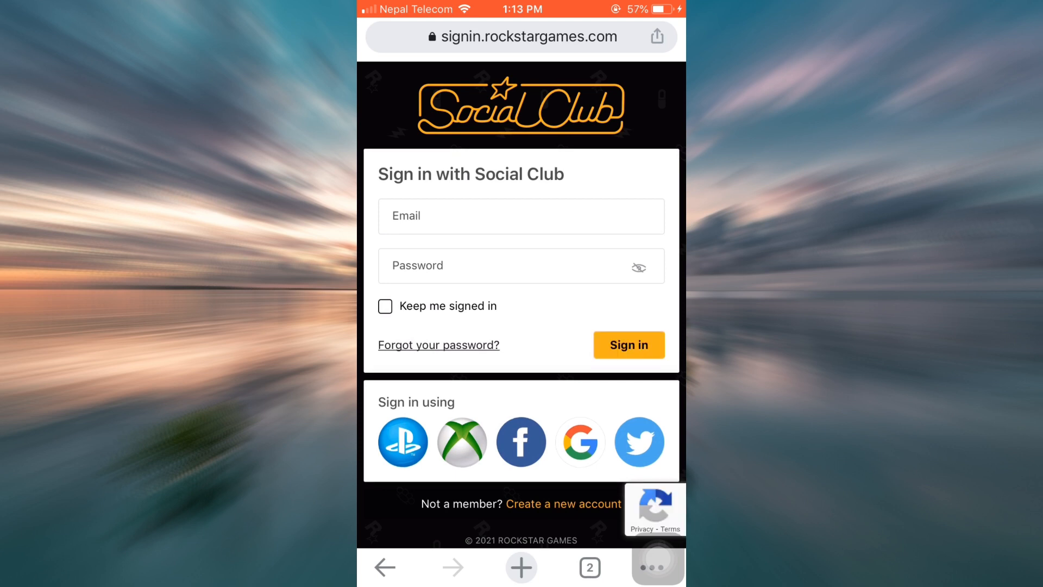
pyautogui.click(520, 216)
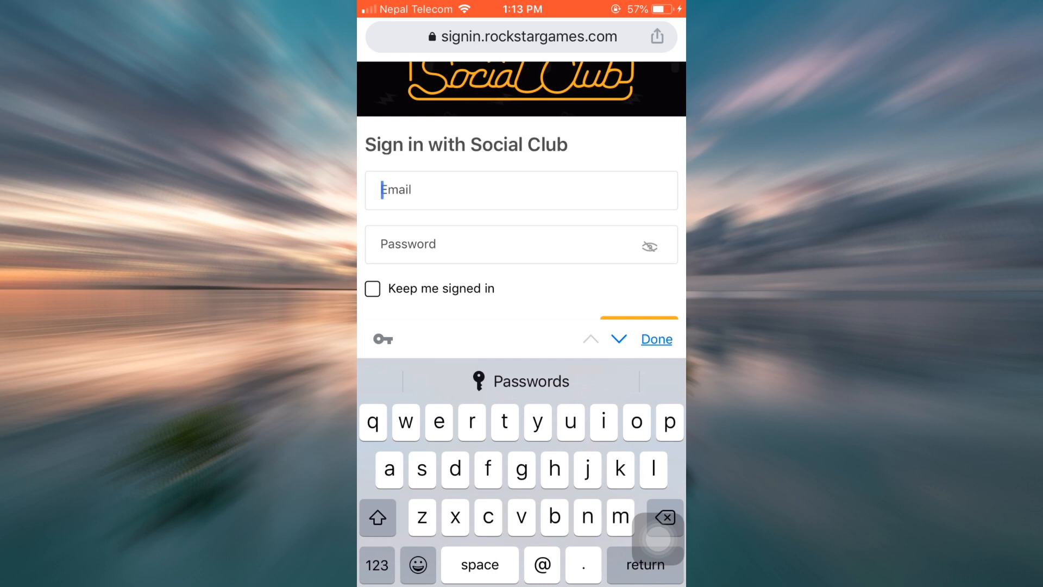
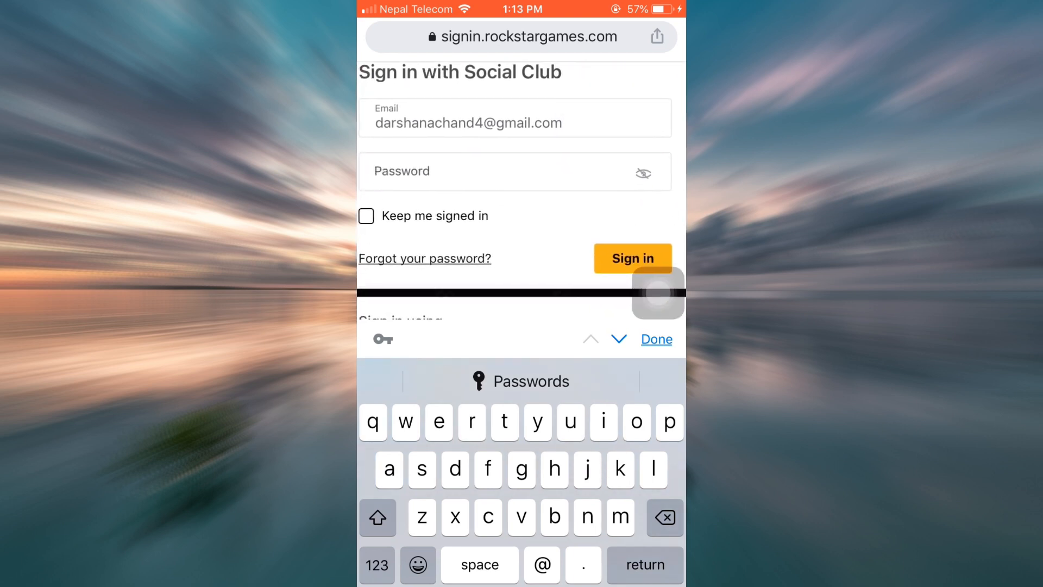
pyautogui.click(425, 259)
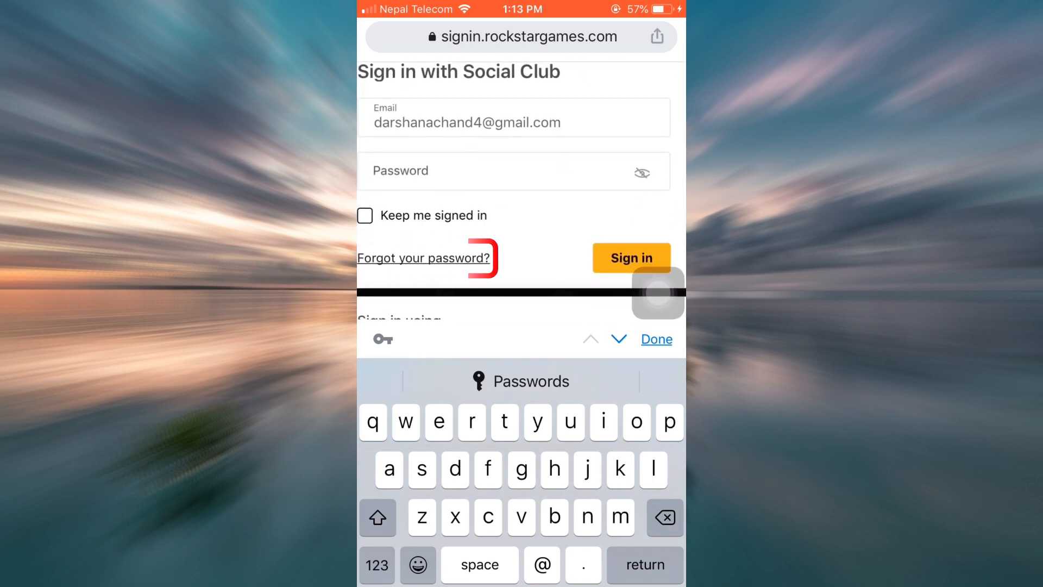
pyautogui.click(423, 258)
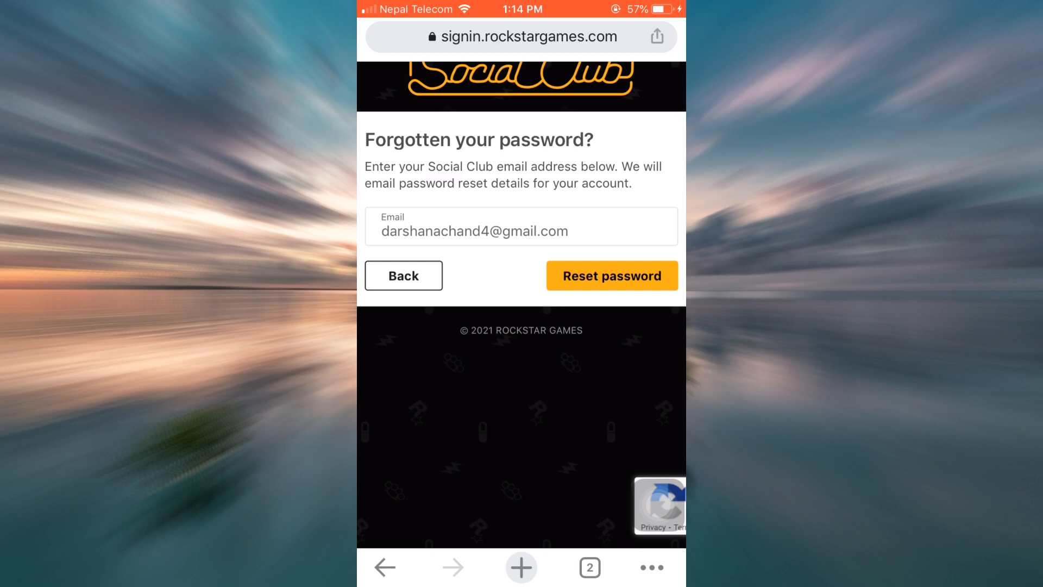
# Submit the password reset request, then return to the iOS Home Screen
pyautogui.click(612, 275)
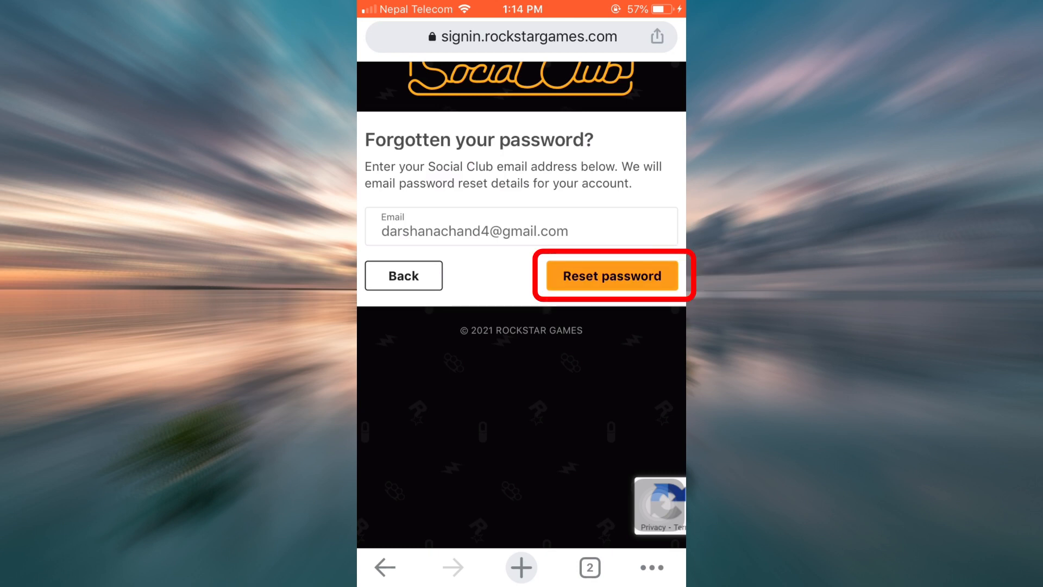
pyautogui.click(613, 276)
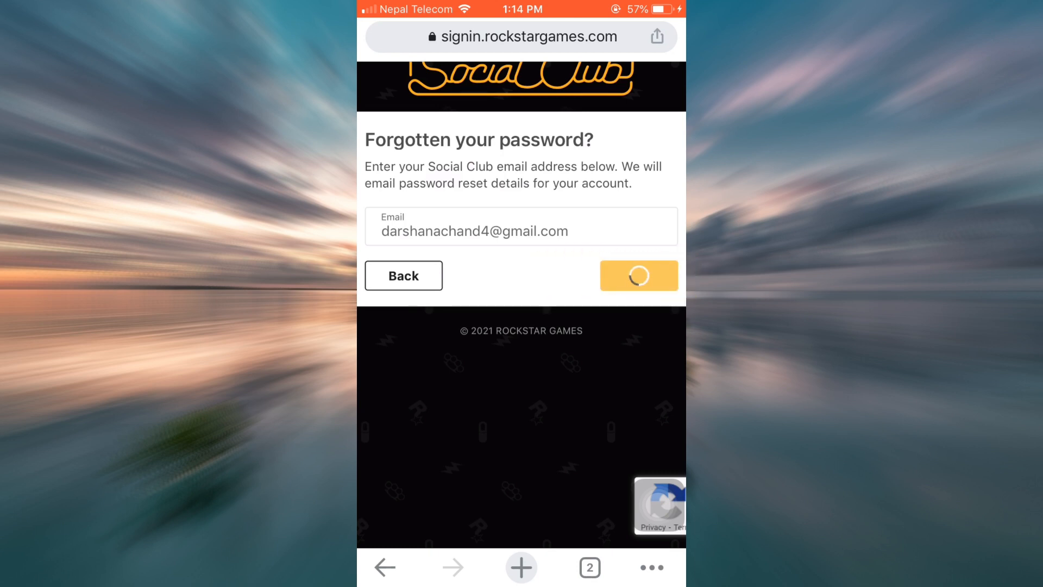
pyautogui.click(639, 276)
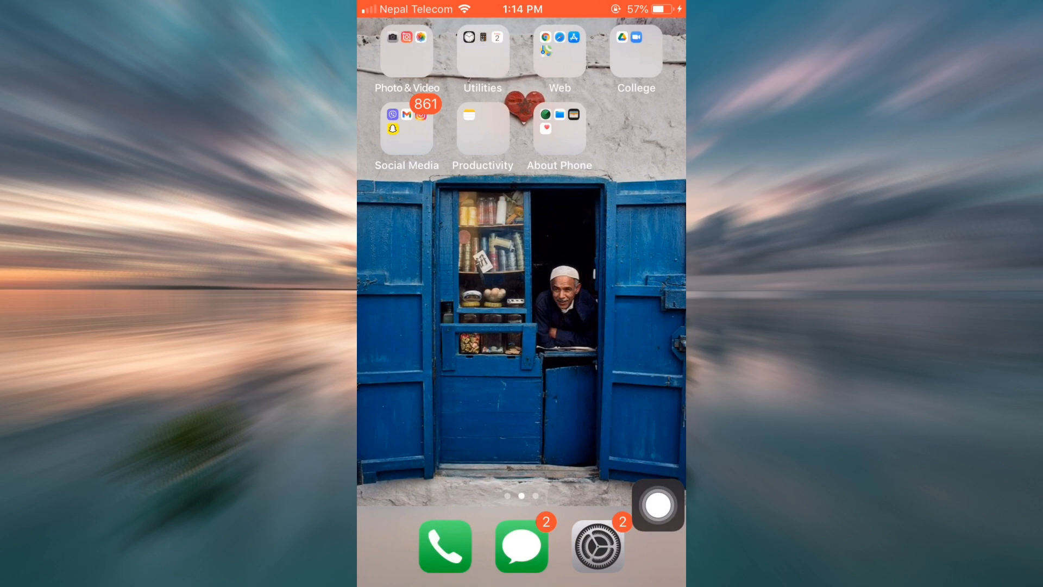
# Open the latest Rockstar reset email under Gmail Updates and tap RESET PASSWORD
pyautogui.click(406, 129)
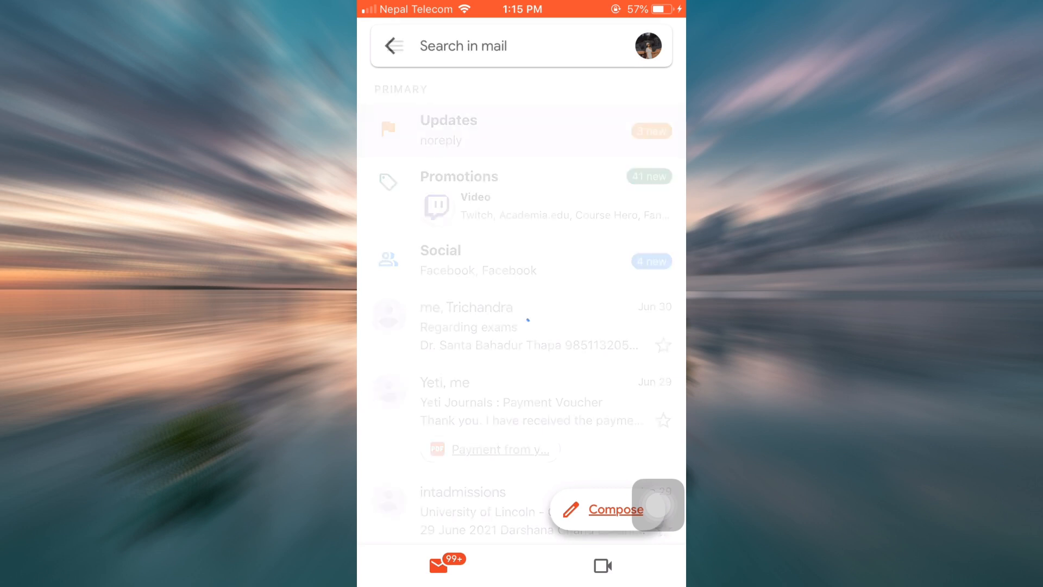
pyautogui.click(448, 120)
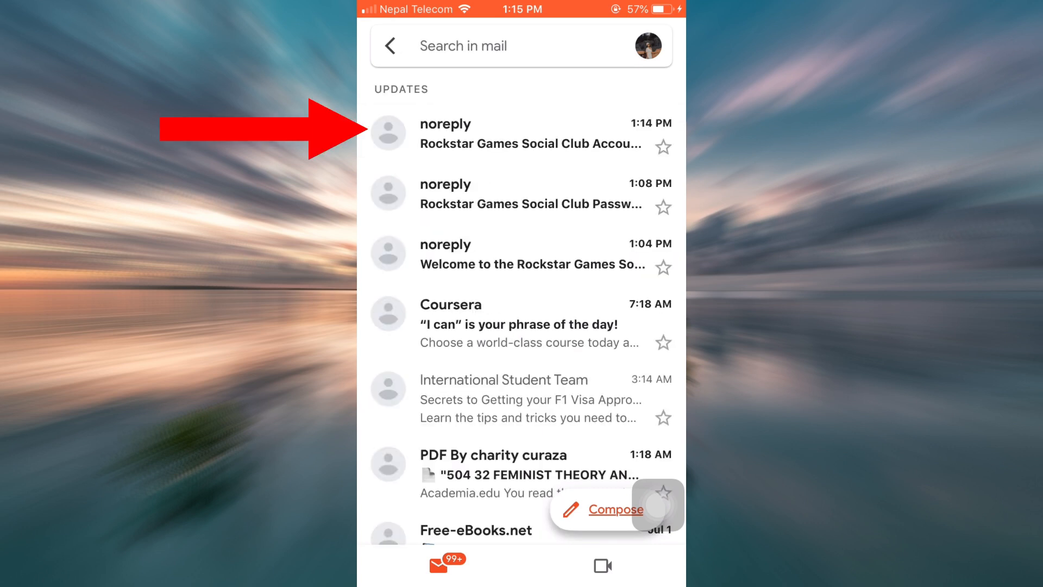
pyautogui.click(529, 135)
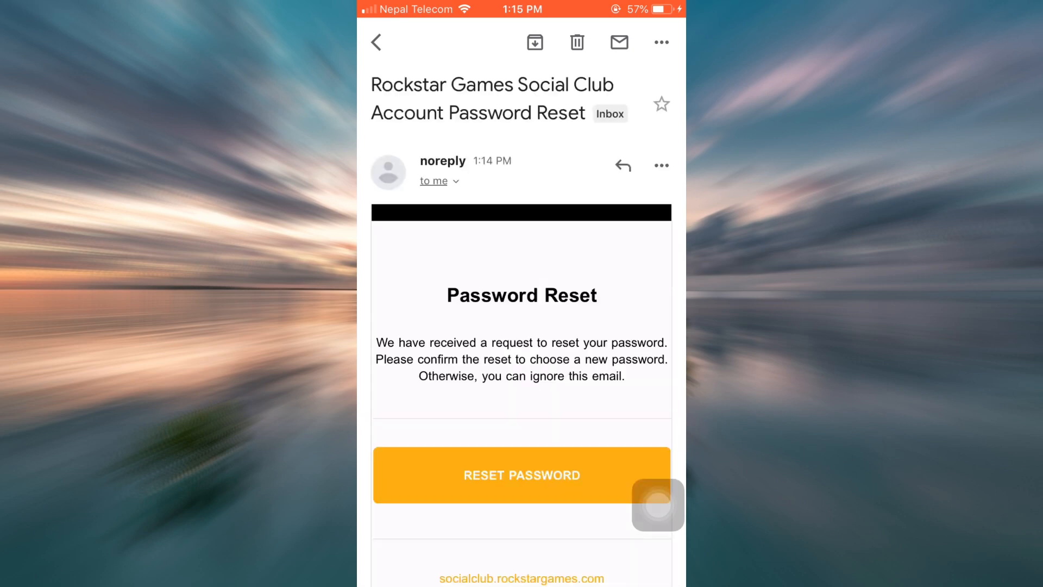
pyautogui.scroll(-3)
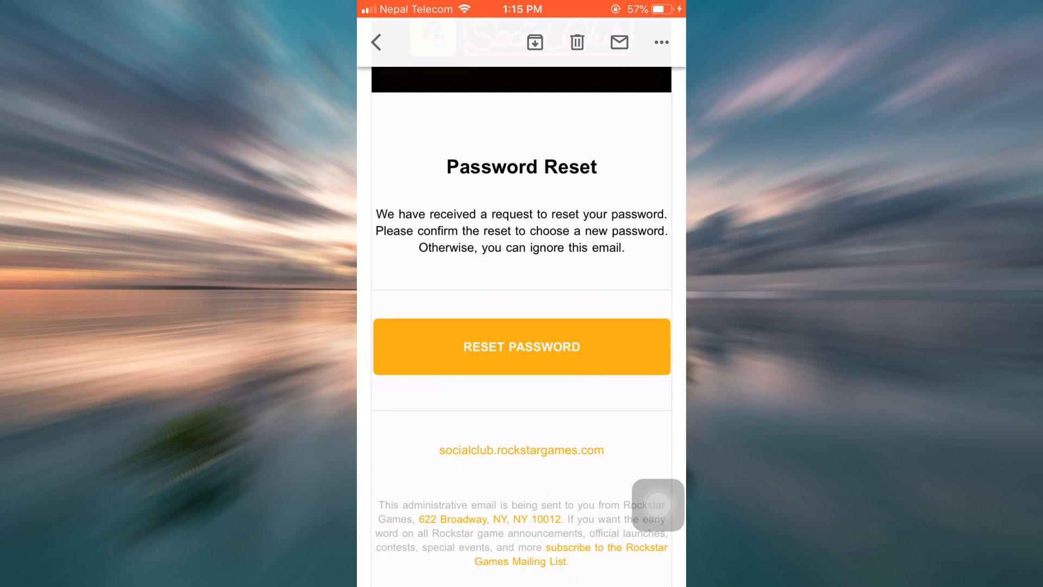
pyautogui.click(522, 347)
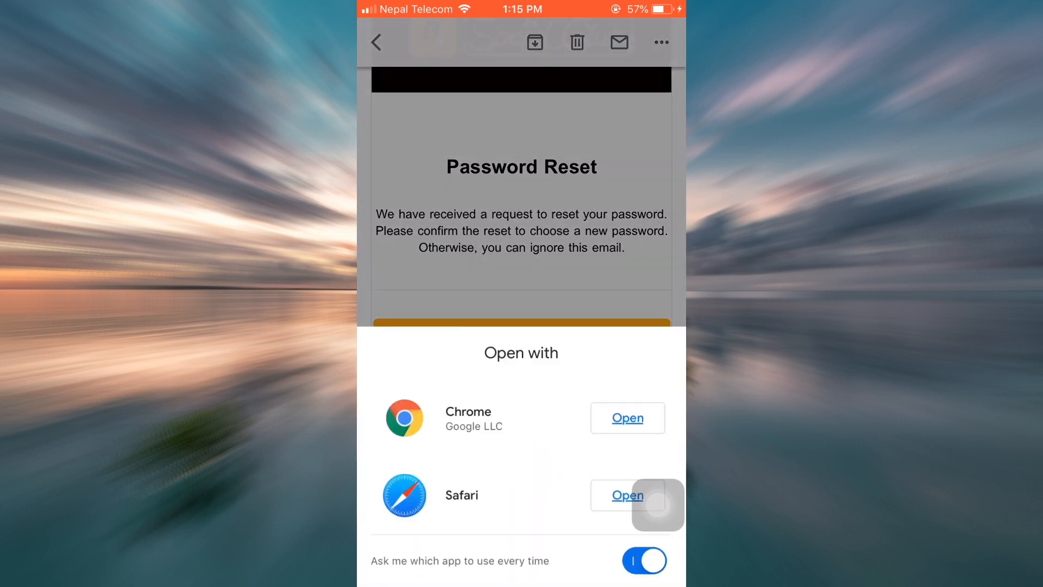
# Open the reset link in Chrome and save the new password in both fields
pyautogui.click(627, 418)
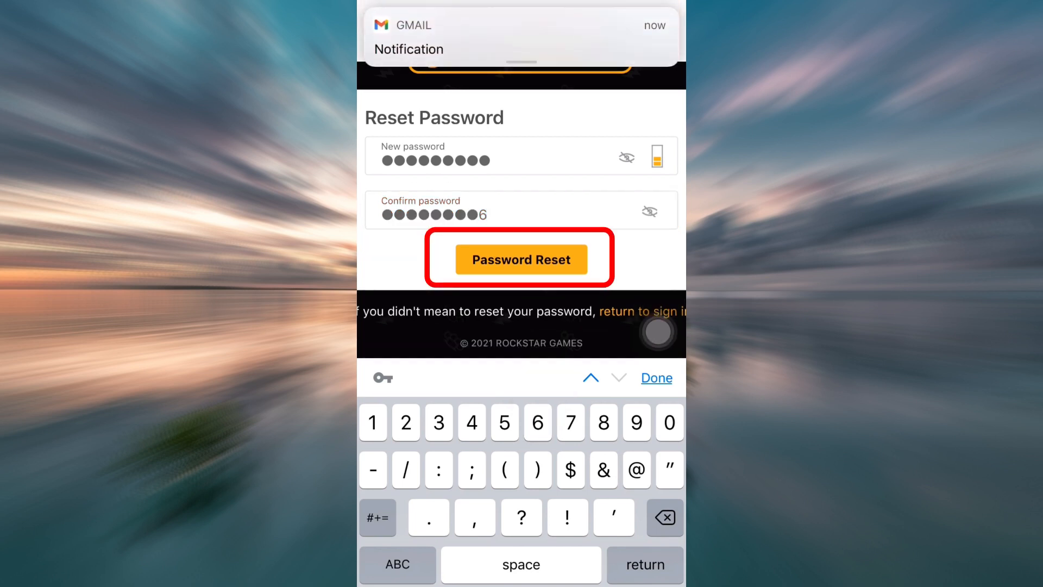
pyautogui.click(521, 260)
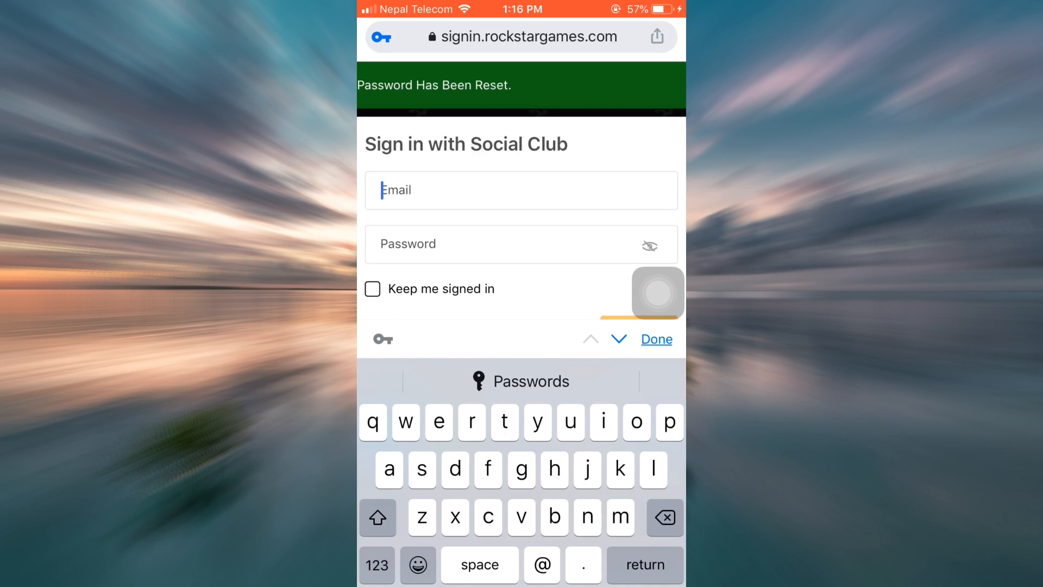
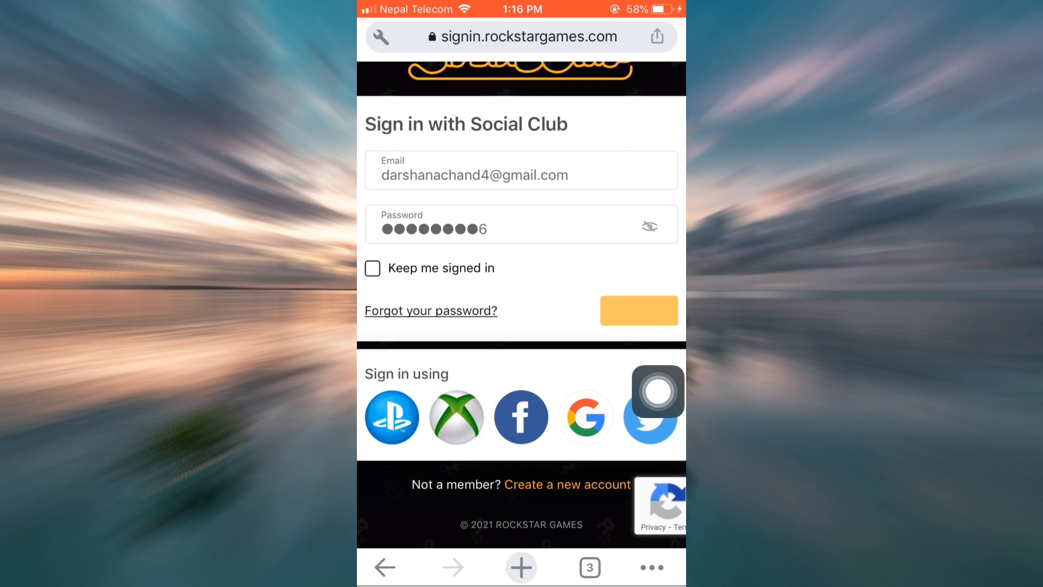
pyautogui.click(639, 310)
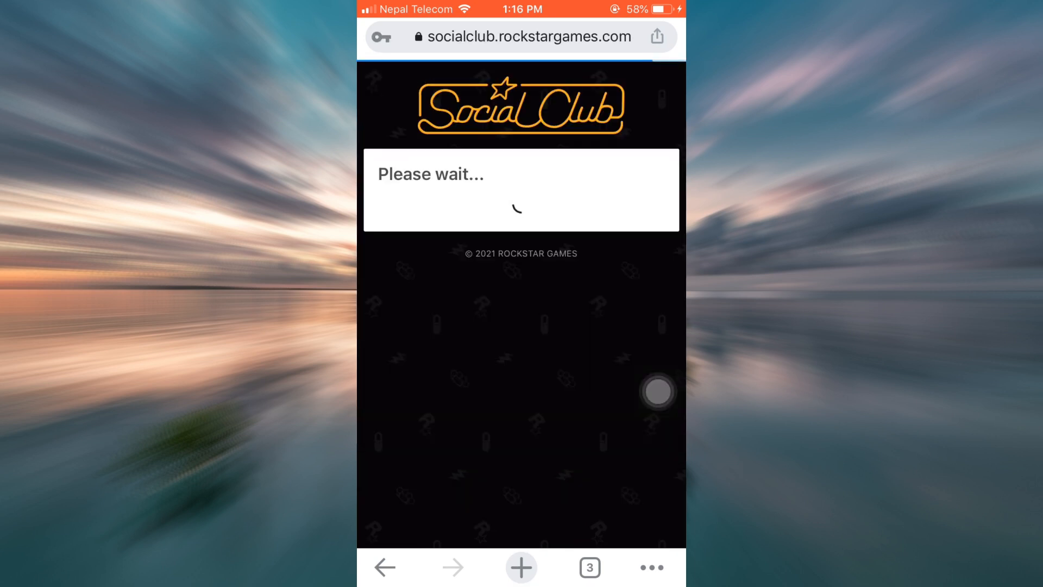